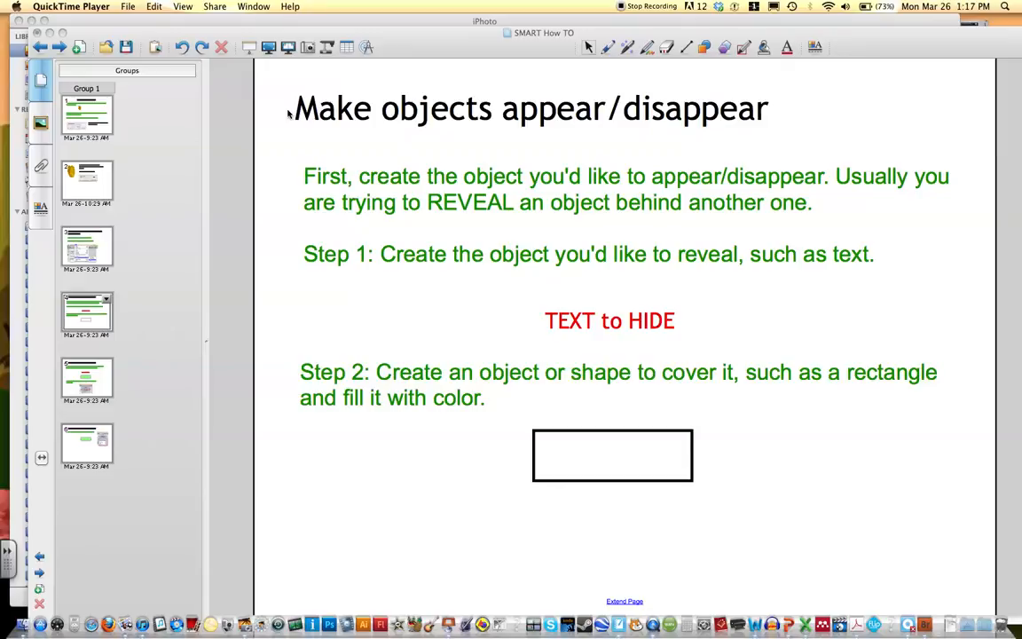
mouse_move(392, 188)
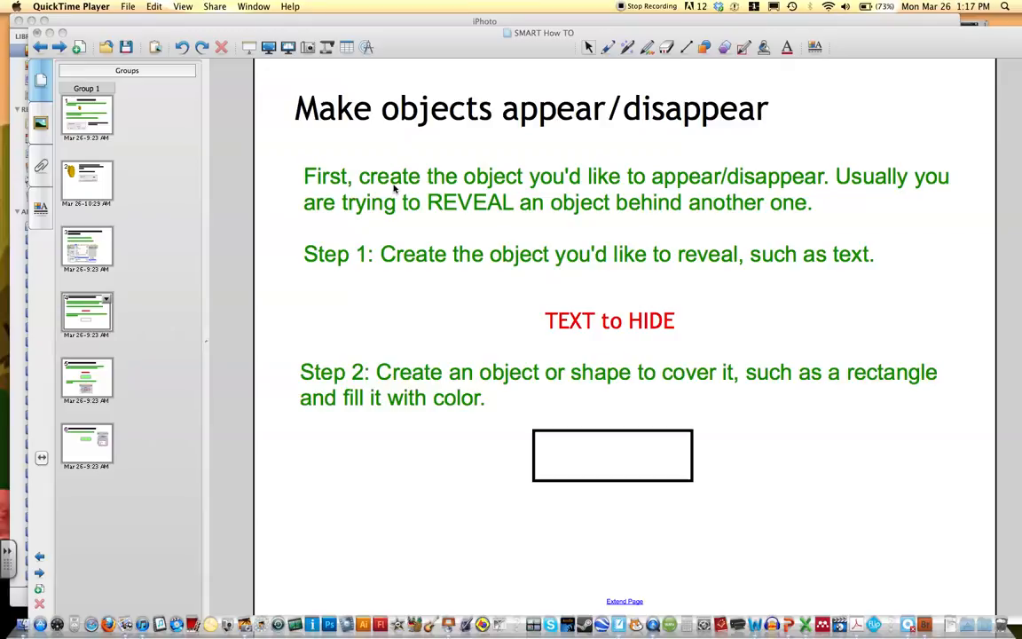
mouse_move(586, 328)
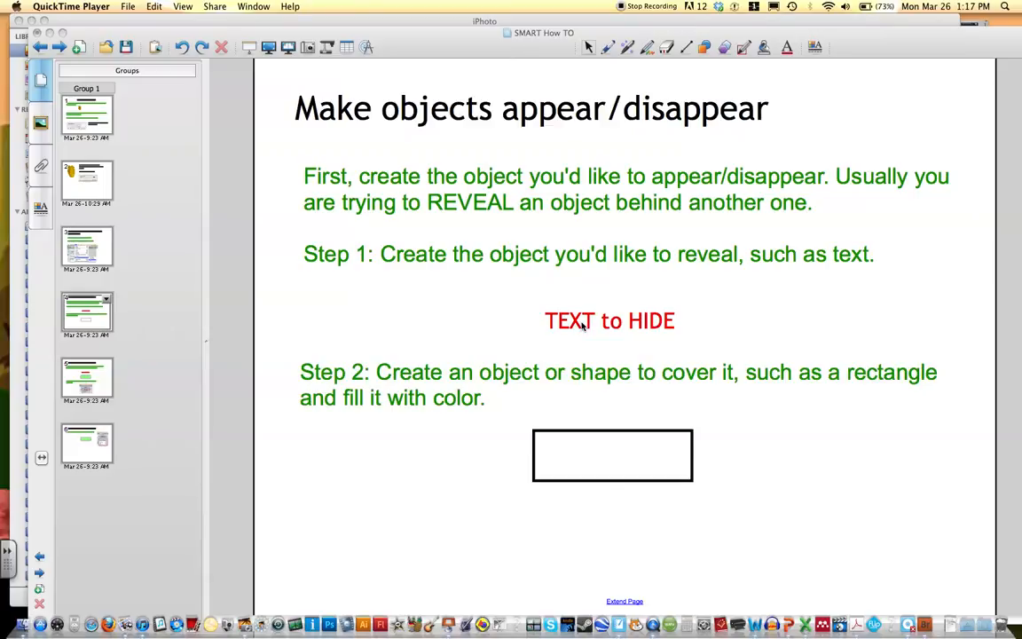
mouse_move(420, 289)
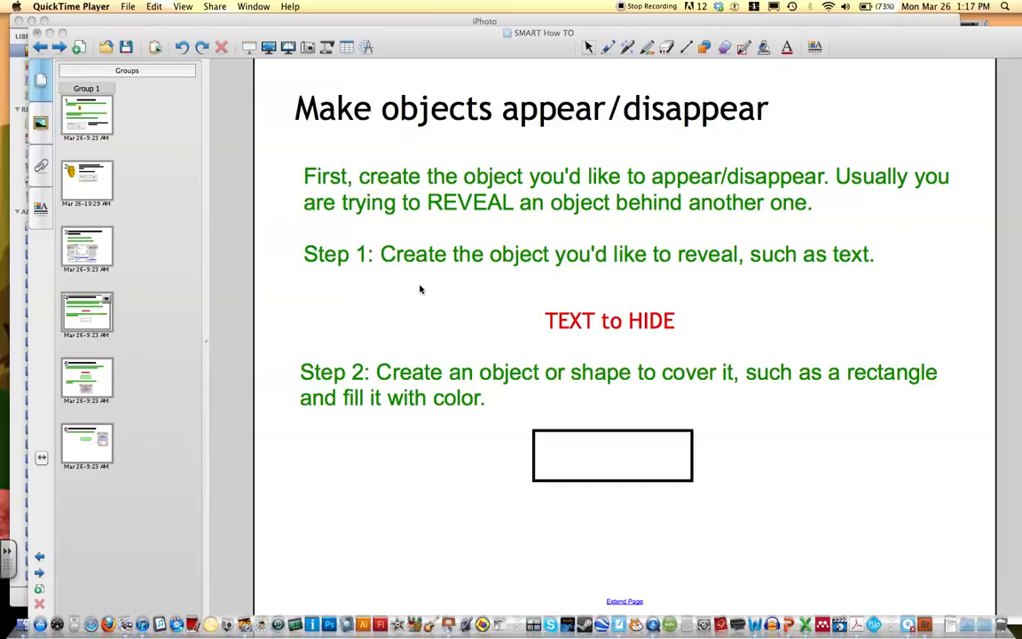
mouse_move(603, 266)
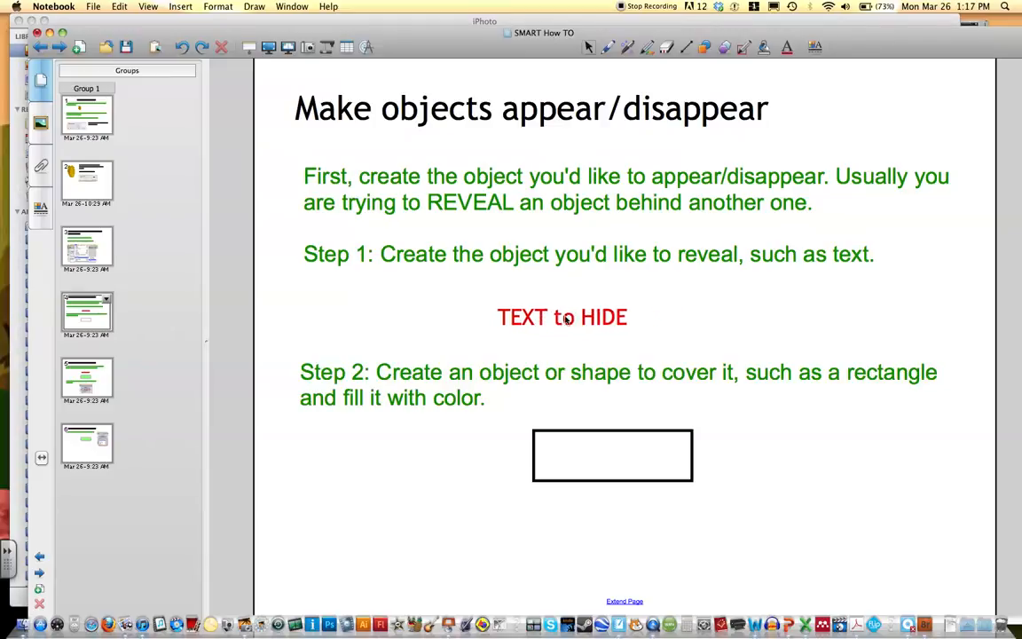
Recentre the red 'TEXT to HIDE' line and nudge the empty rectangle left, leaving it selected.
drag(563, 316, 611, 308)
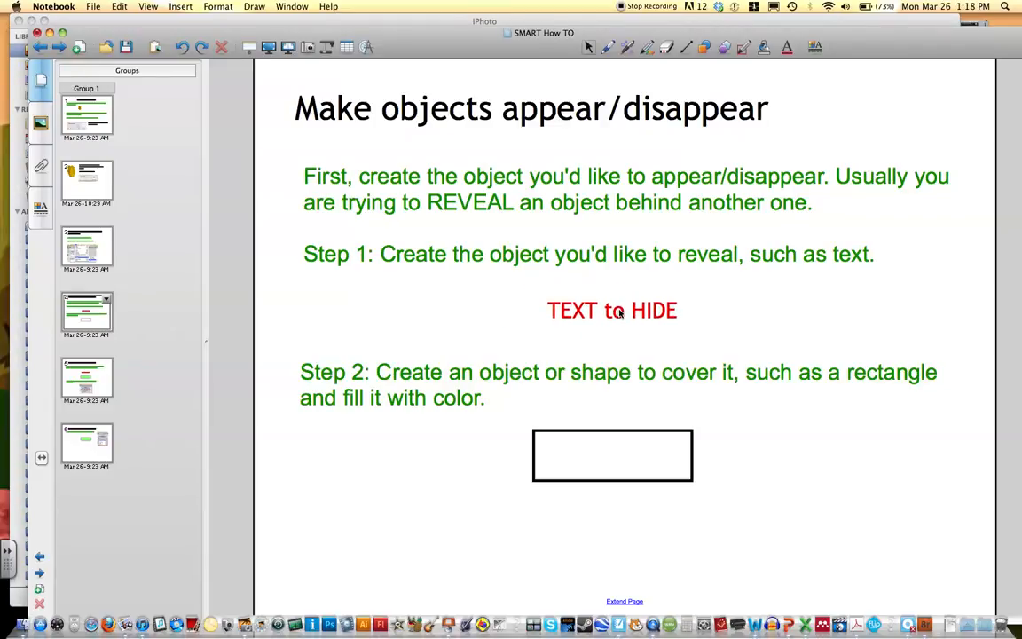
mouse_move(578, 434)
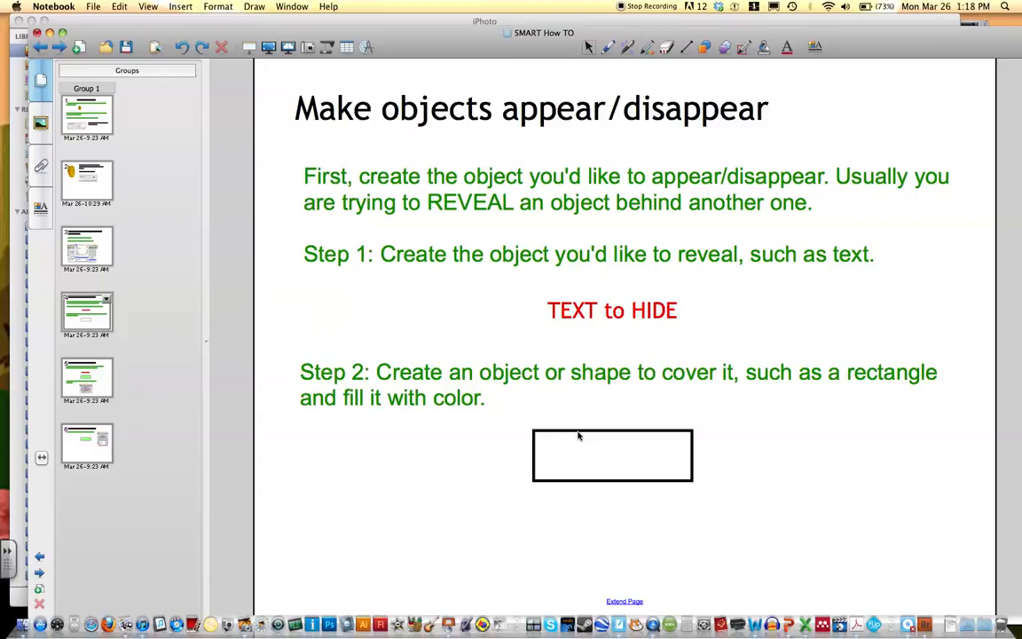
drag(612, 454, 617, 332)
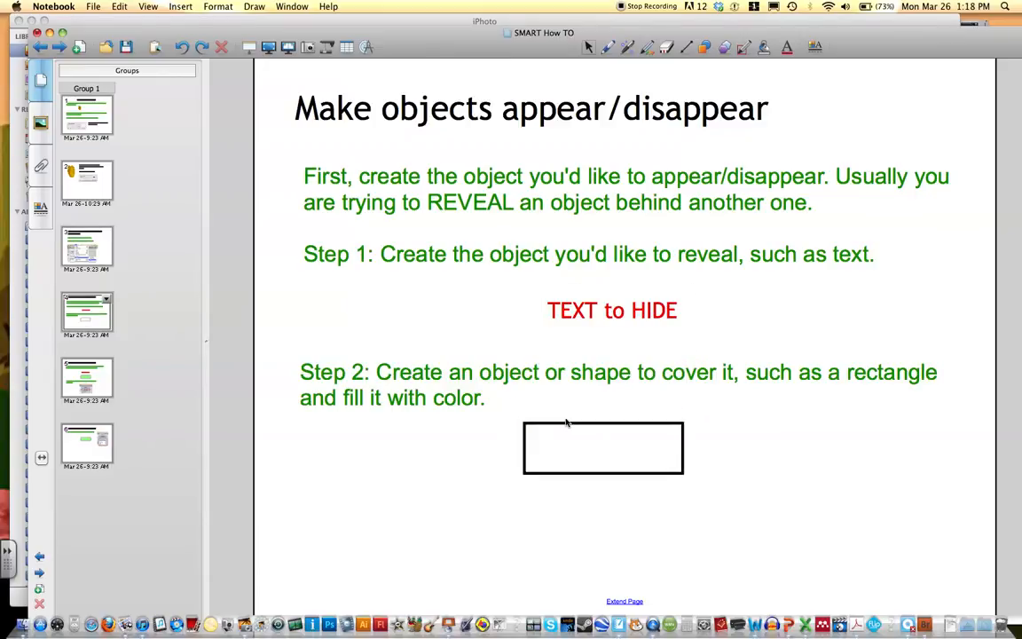
mouse_move(578, 425)
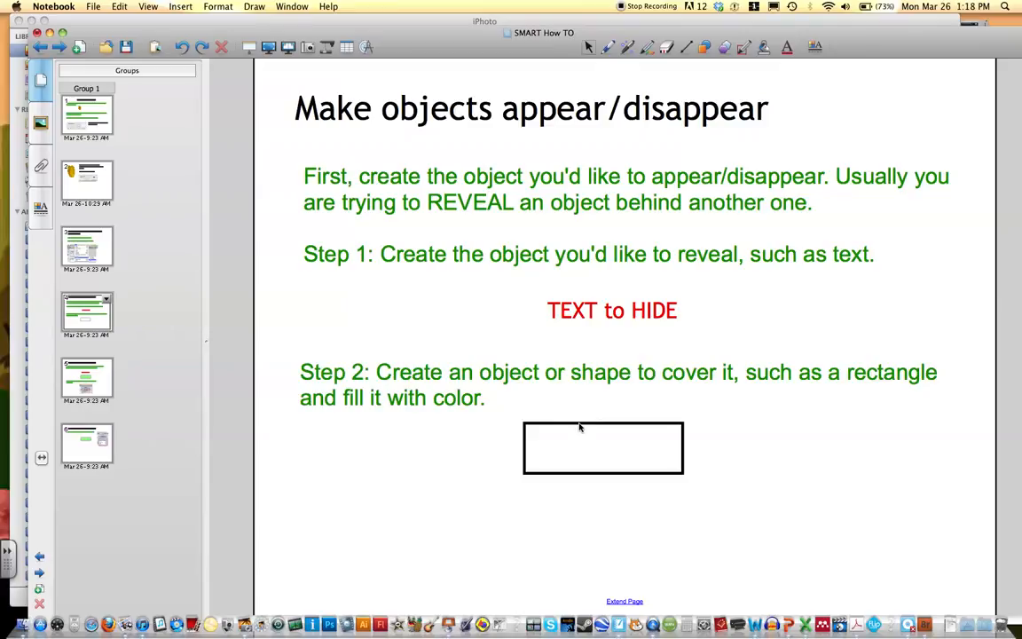
click(603, 447)
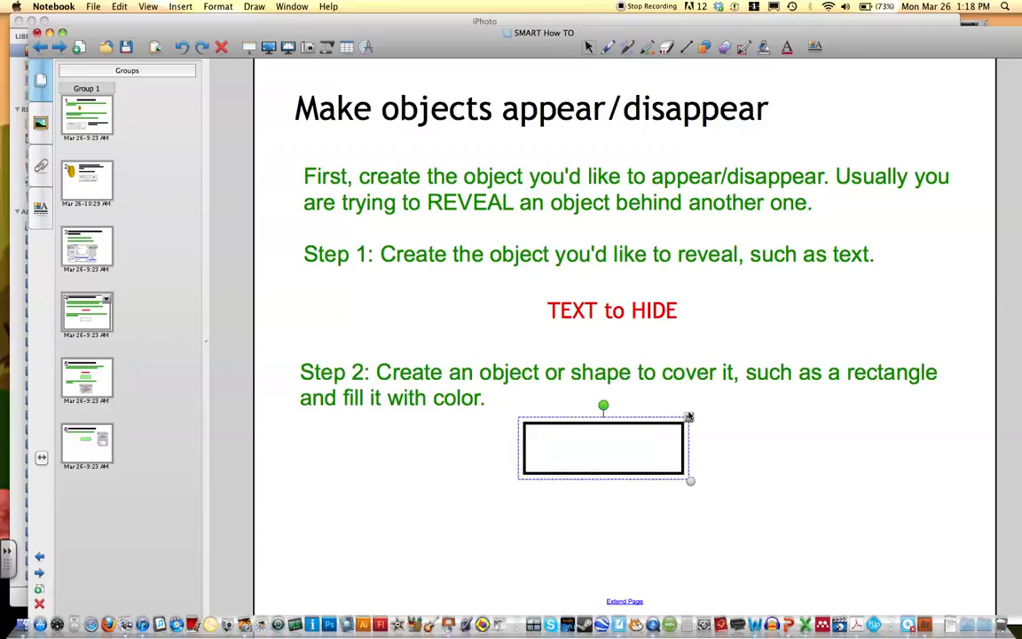
Give the rectangle a solid light green fill and move it over the red text.
right_click(603, 447)
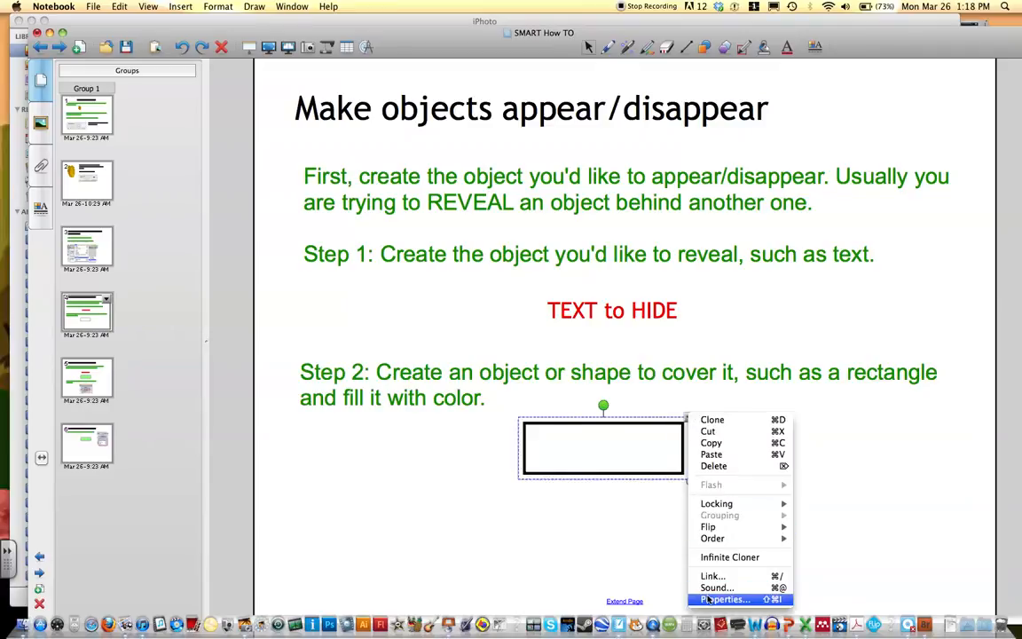
click(723, 599)
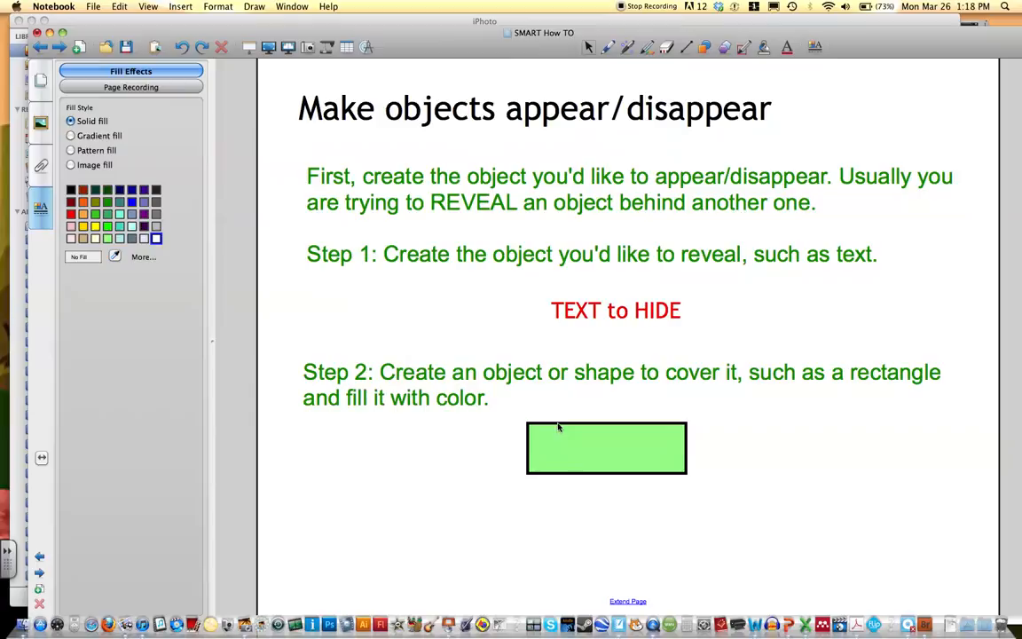
drag(606, 447, 621, 314)
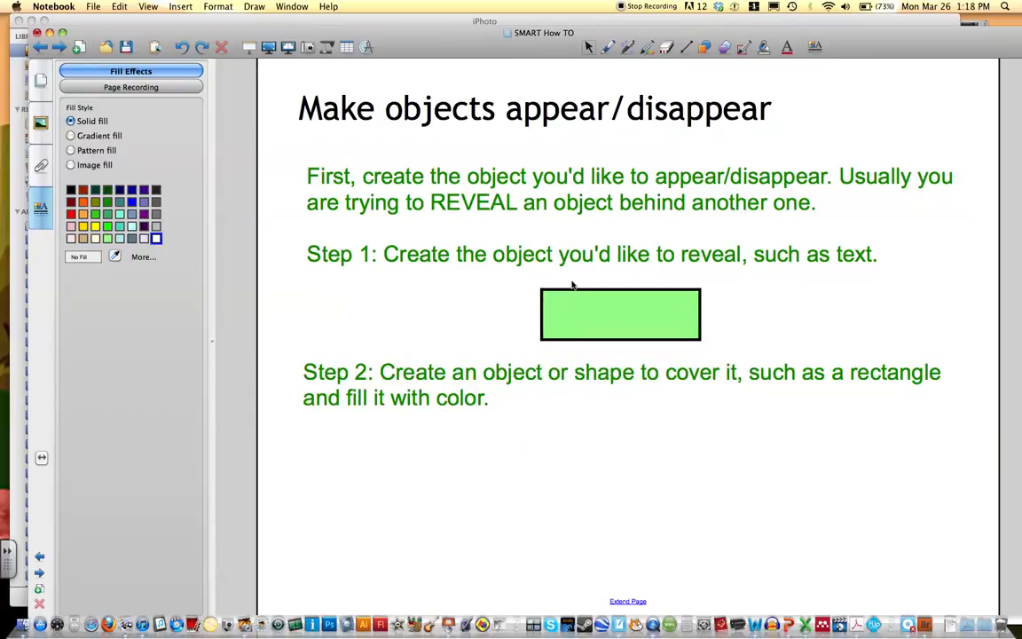
mouse_move(612, 291)
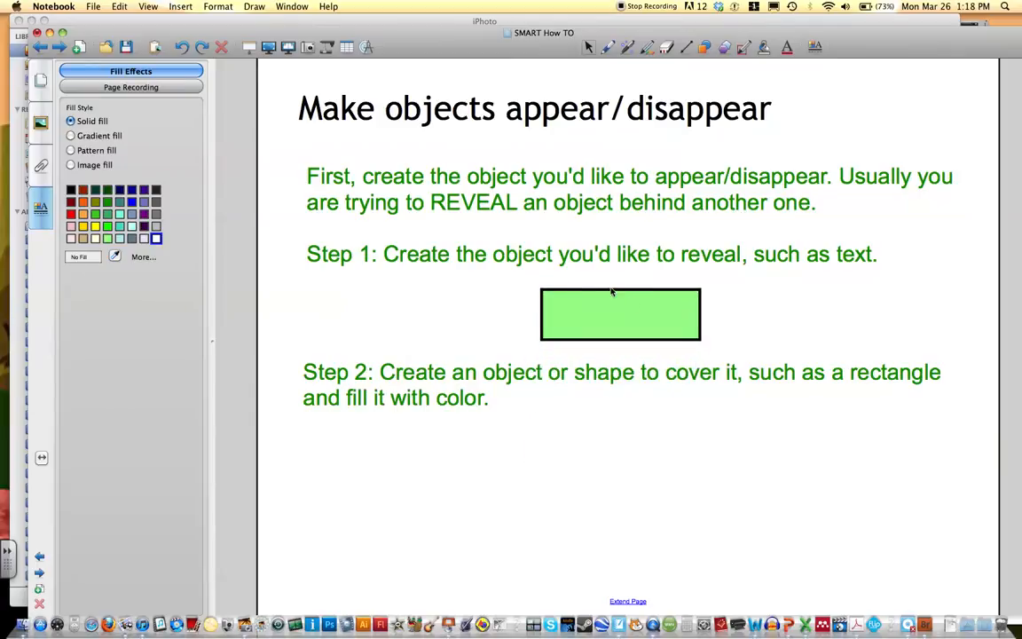
mouse_move(642, 323)
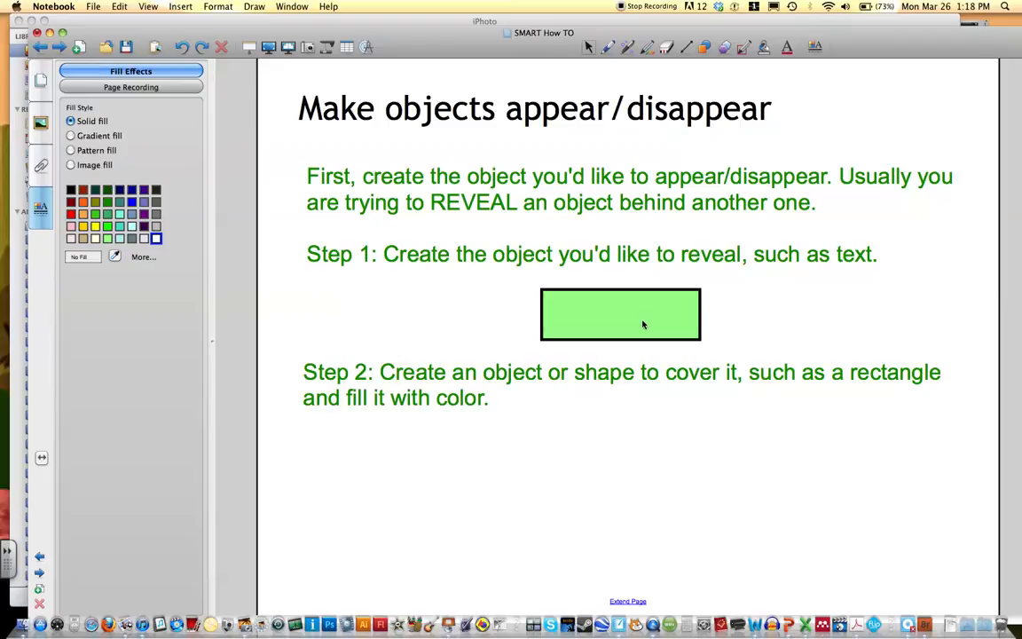
mouse_move(643, 319)
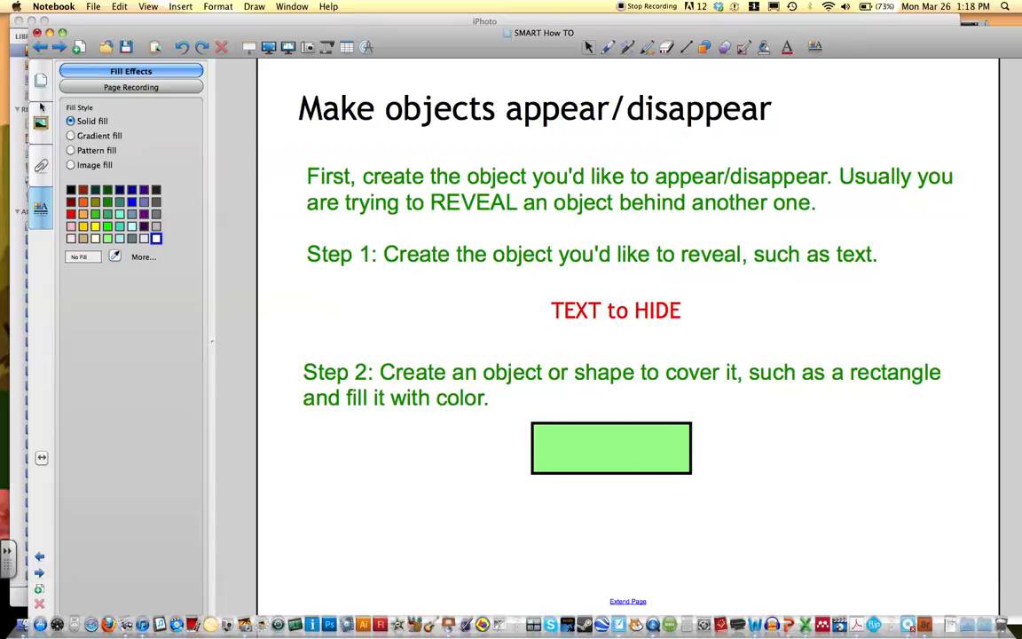
Go to the next page showing the Step 3 and Step 4 instructions.
click(39, 81)
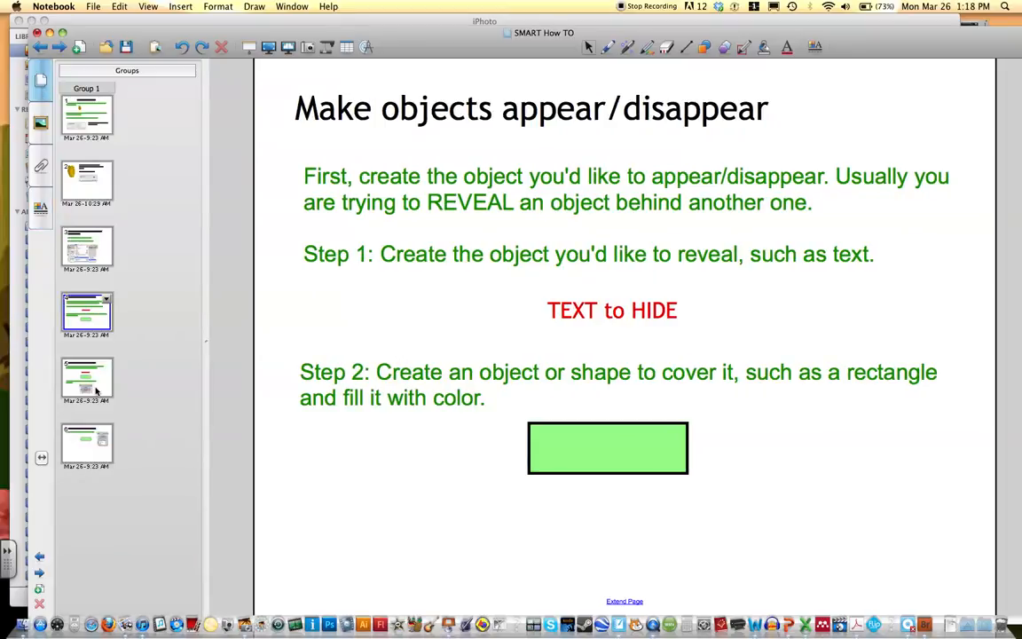
click(87, 380)
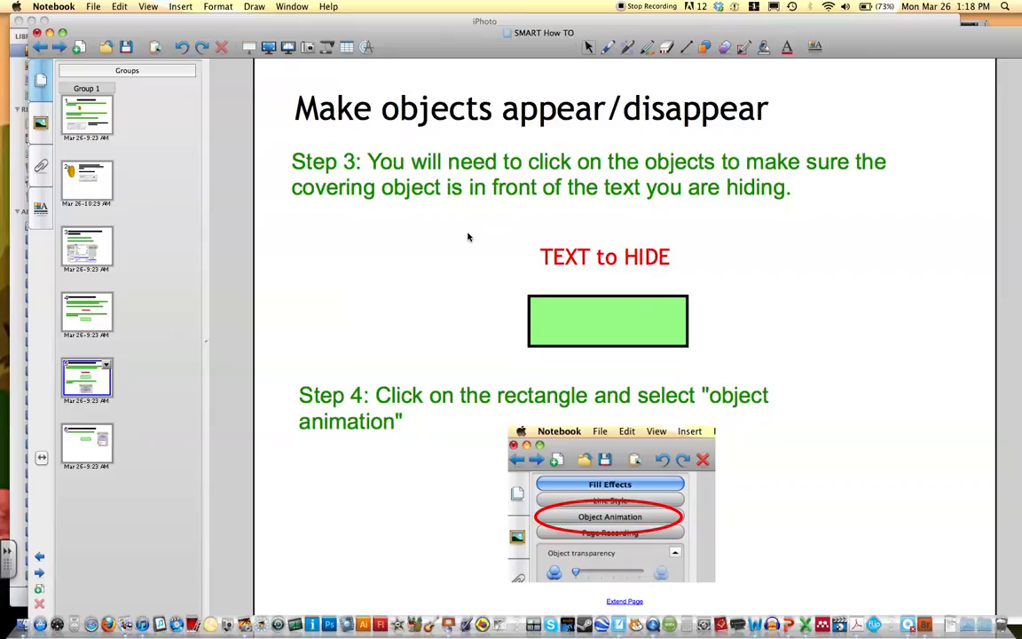
mouse_move(534, 255)
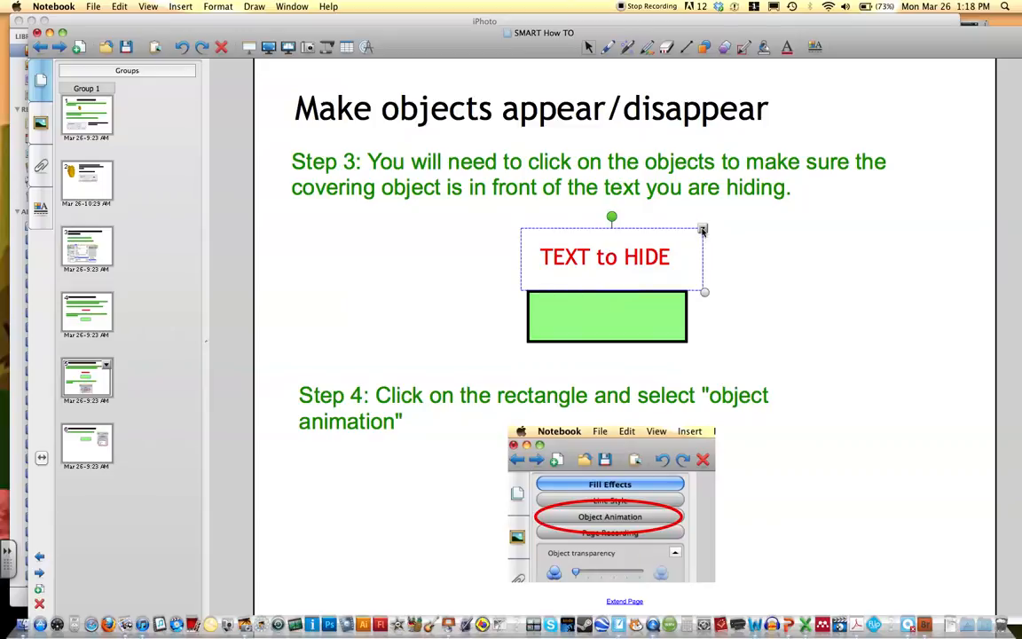
Bring the red text in front via Order, then drop the green rectangle below it.
right_click(611, 255)
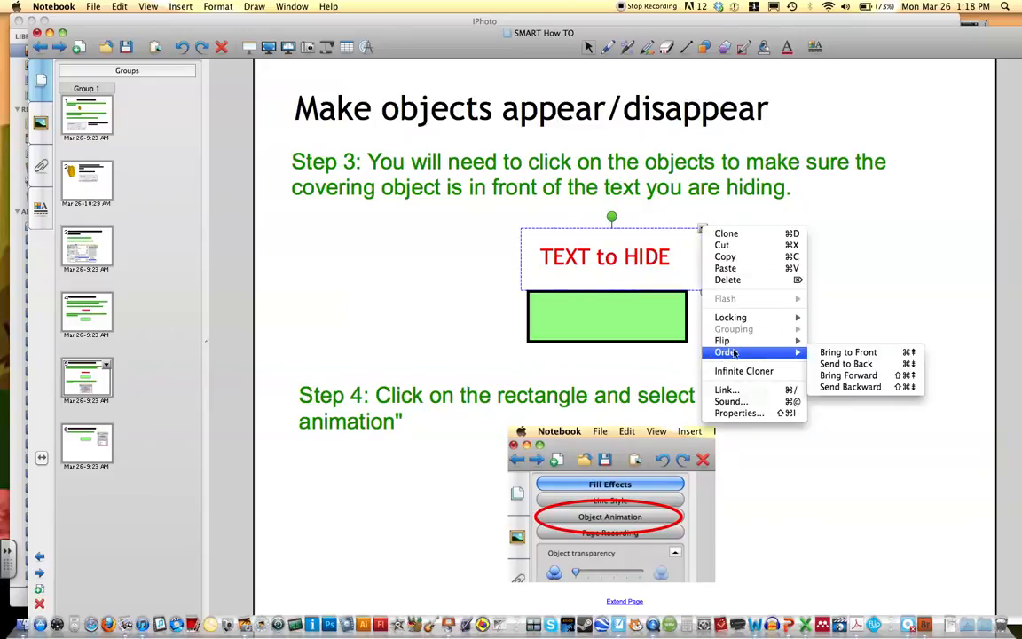
mouse_move(848, 374)
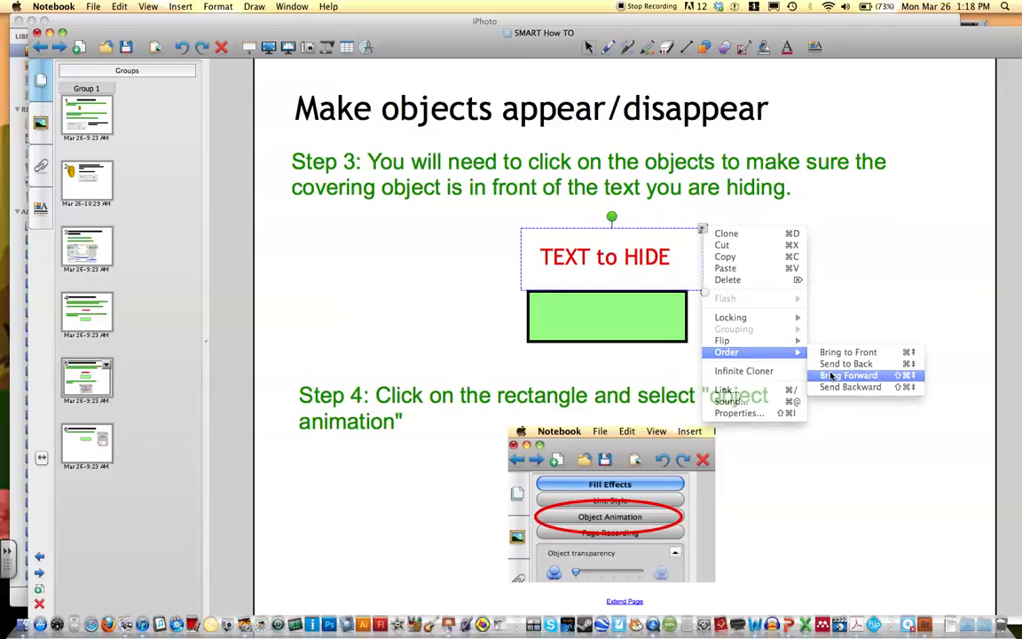
click(848, 375)
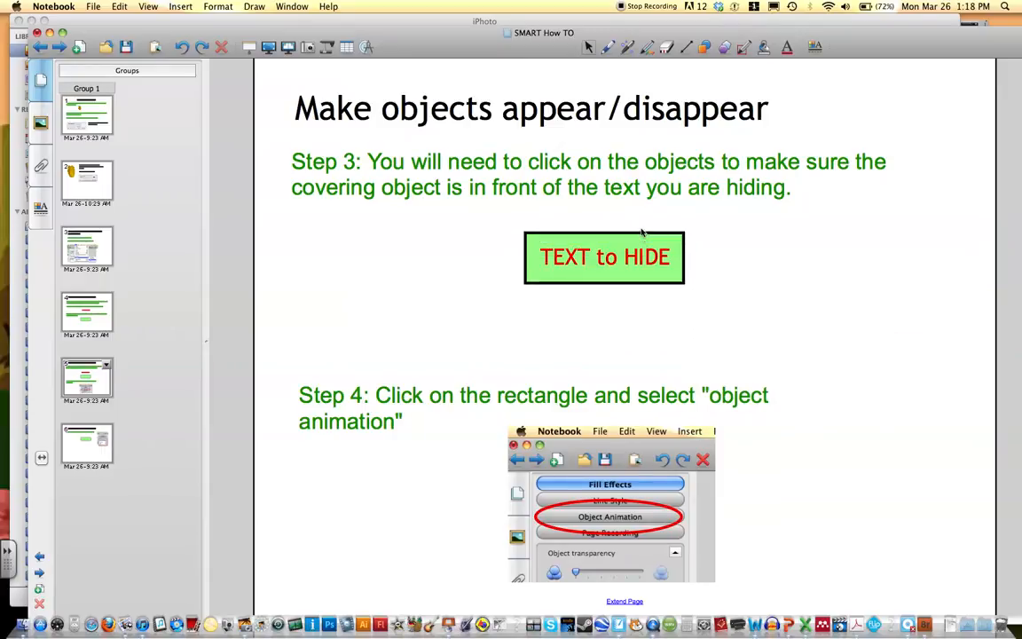
drag(603, 258, 602, 312)
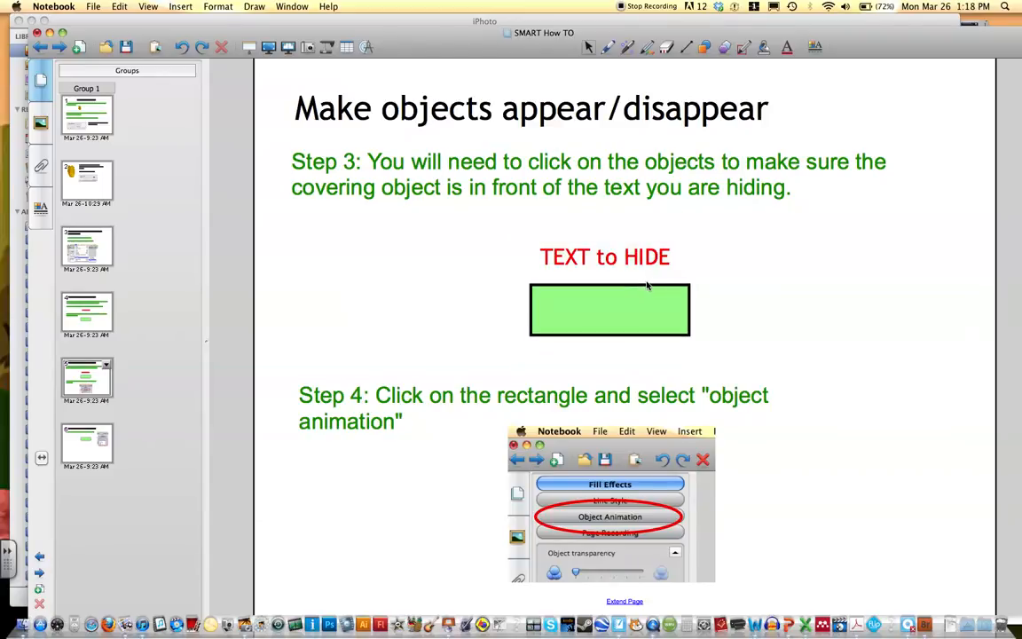
click(610, 308)
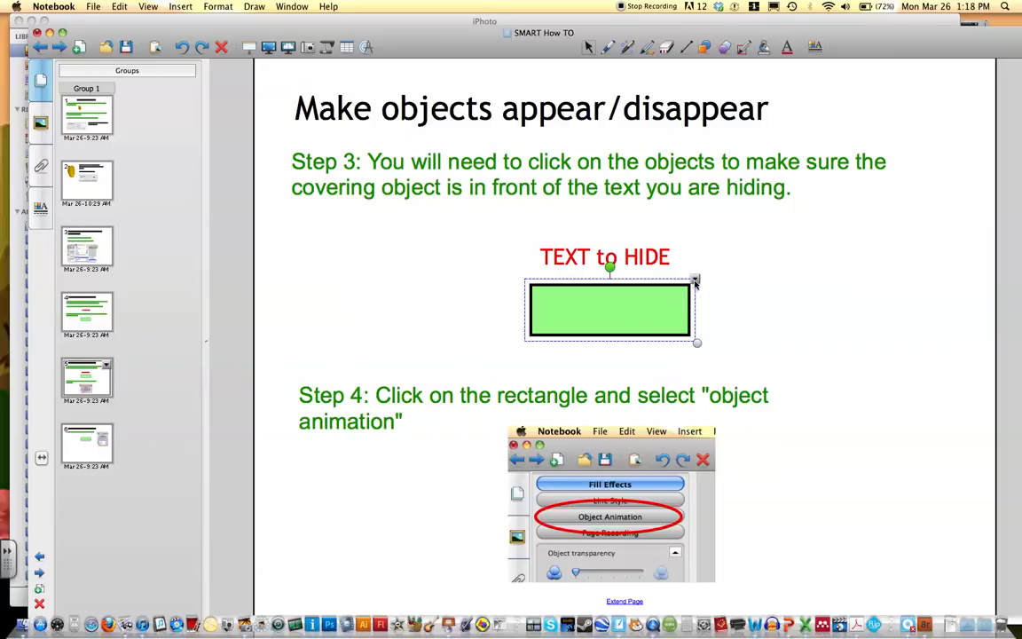
Bring the green rectangle to the front and leave it just below the red text.
right_click(610, 310)
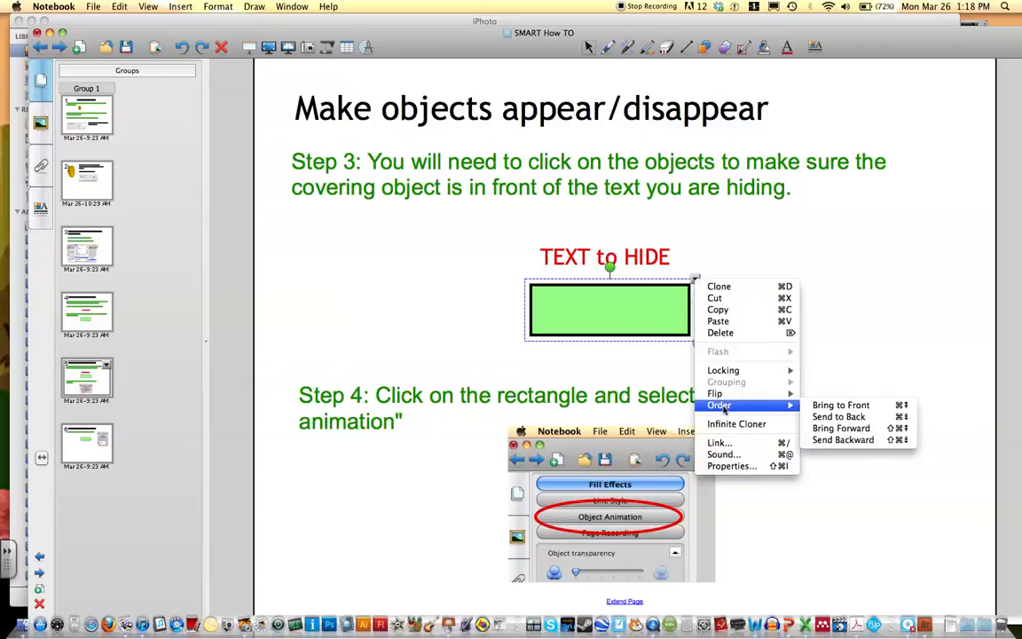
mouse_move(777, 405)
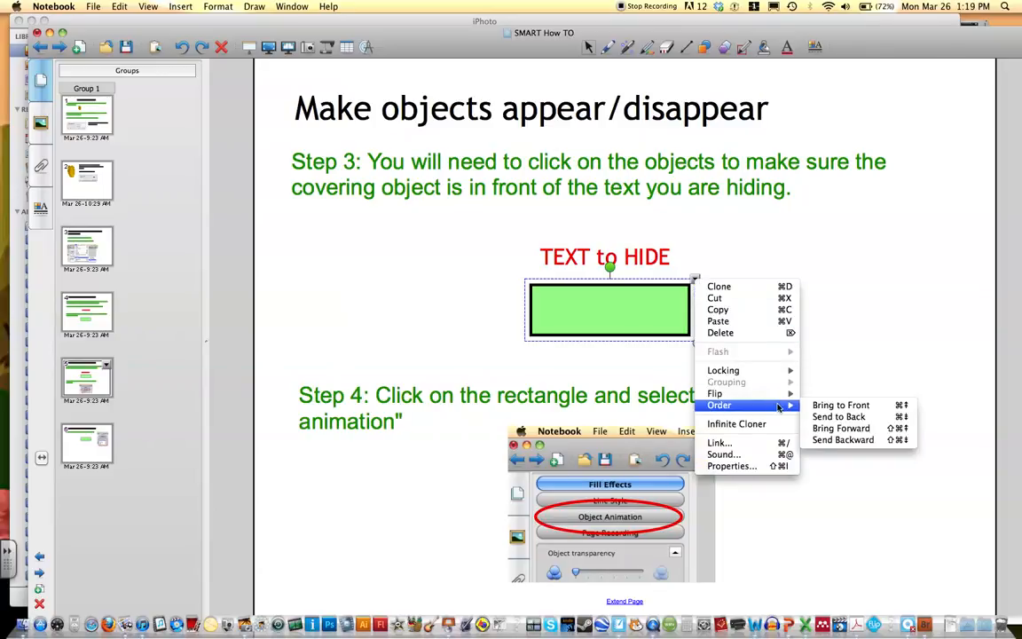
click(610, 309)
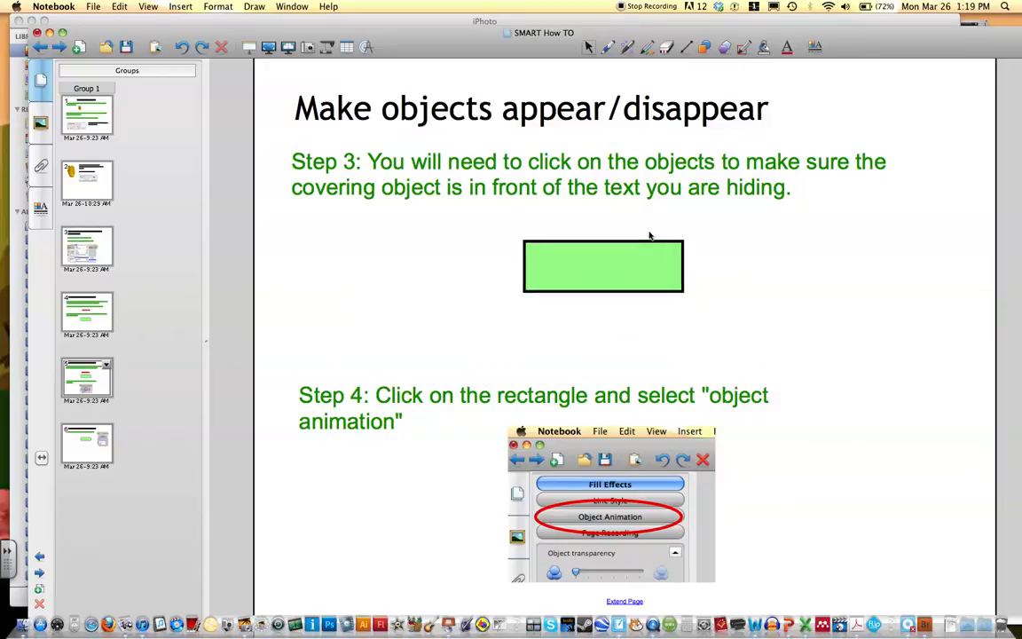
drag(603, 266, 606, 321)
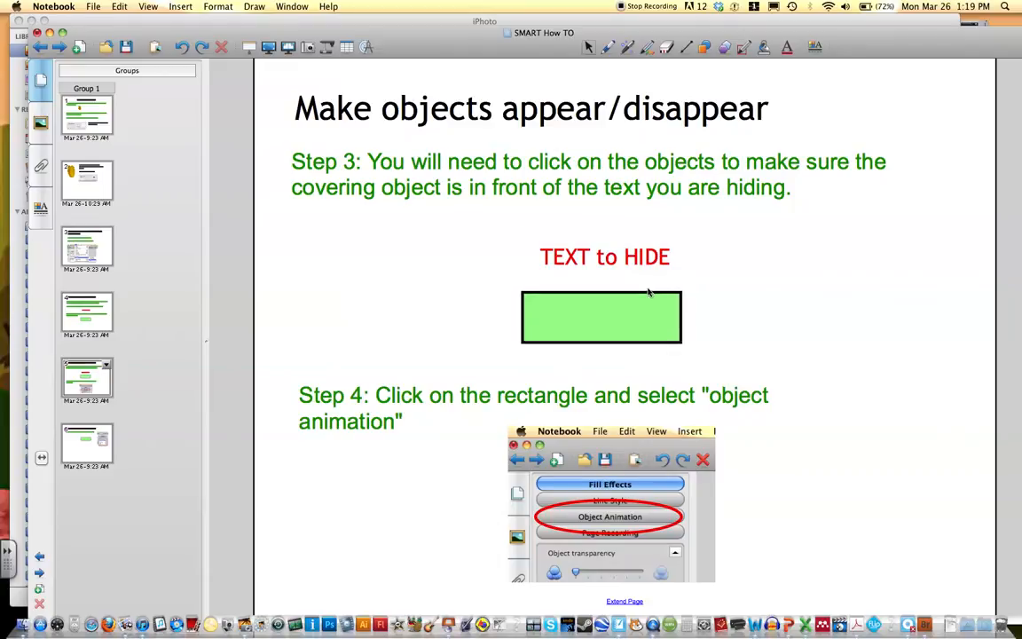
mouse_move(674, 312)
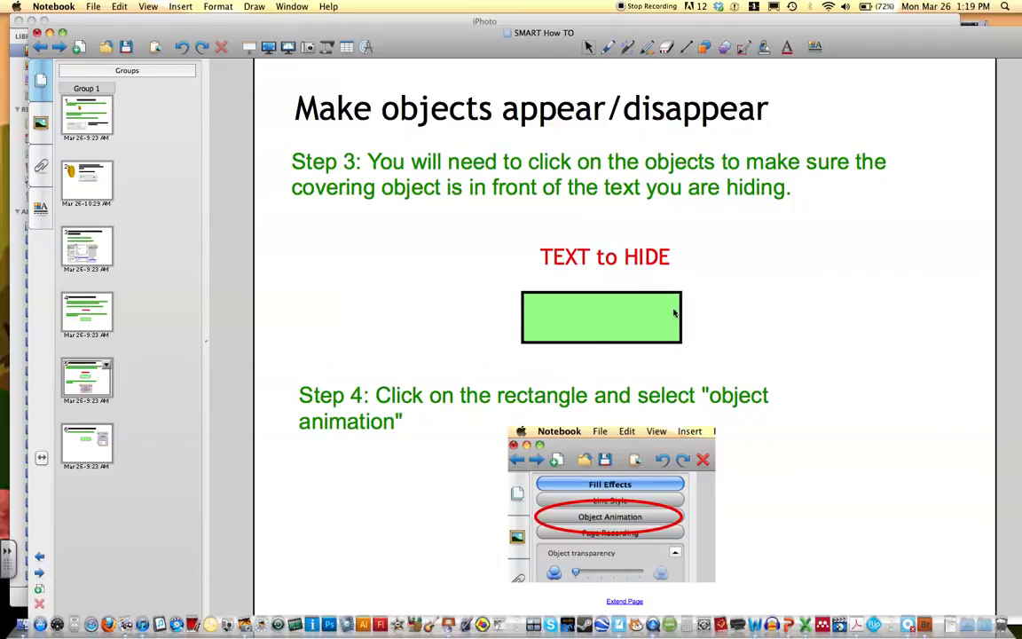
Bring up the Properties panel for the green rectangle.
click(601, 316)
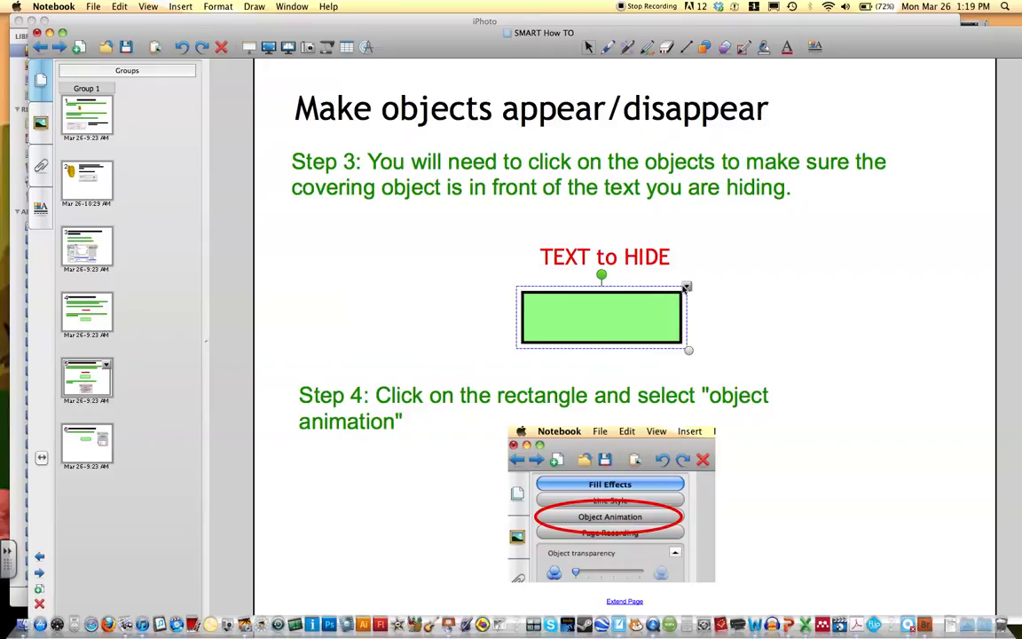
right_click(600, 317)
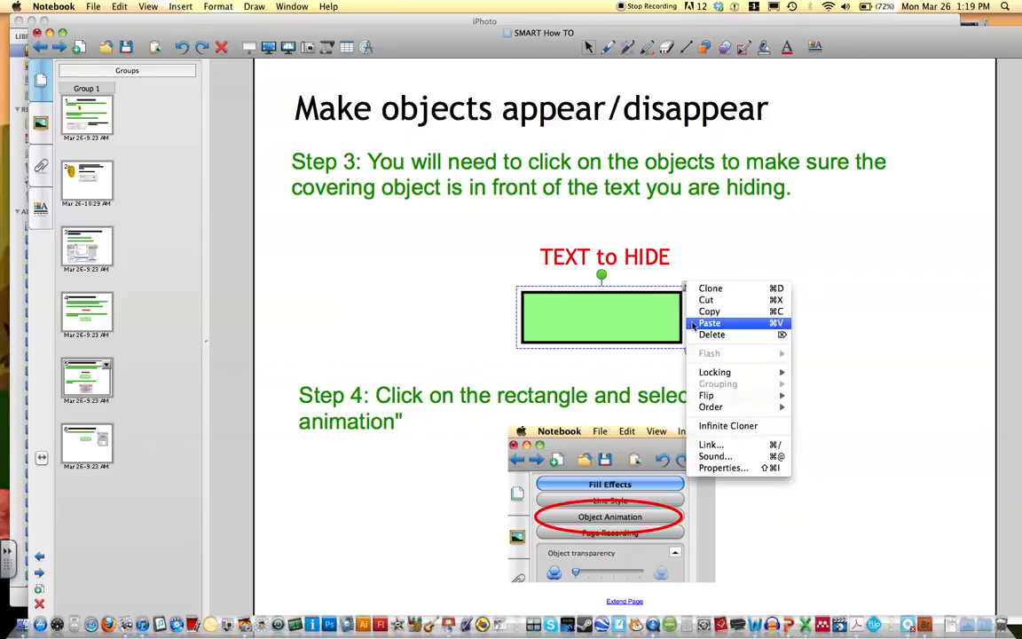
mouse_move(723, 469)
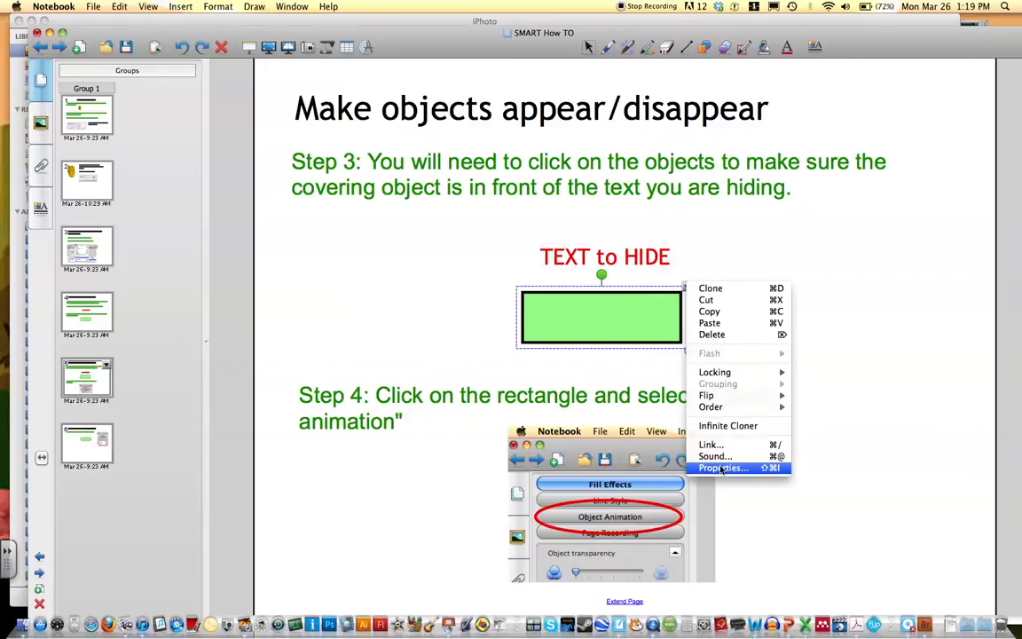
click(723, 469)
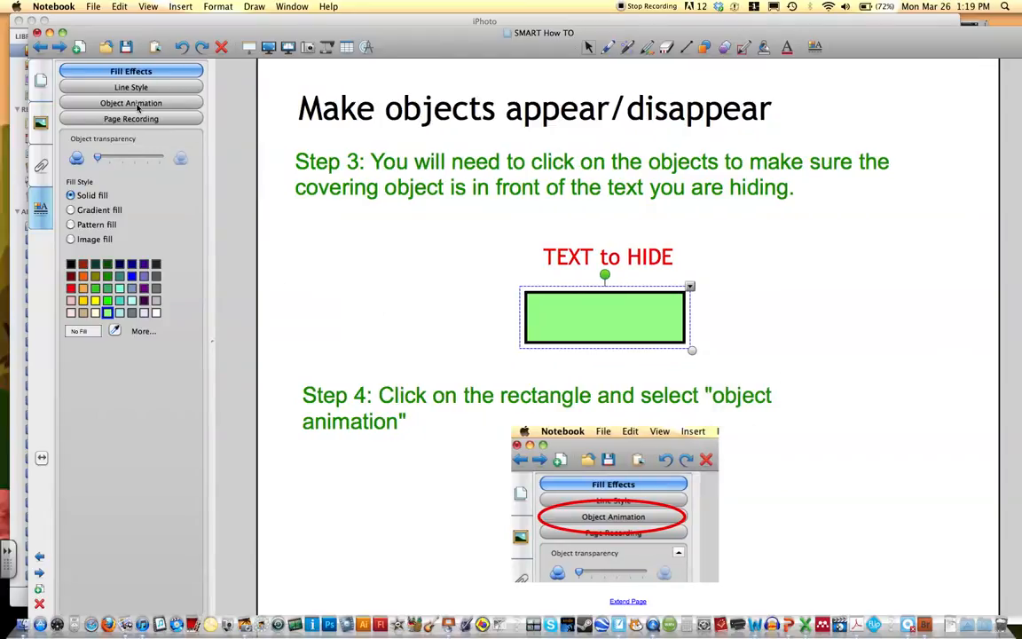
Set Object Animation to Fade Out, occurring when the object is clicked.
click(131, 101)
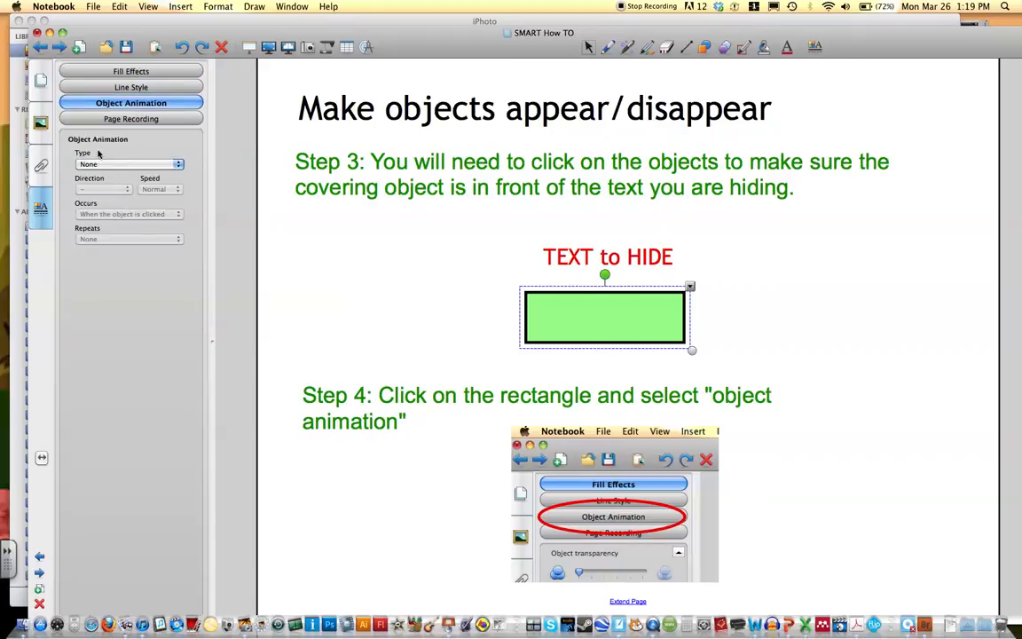
click(127, 163)
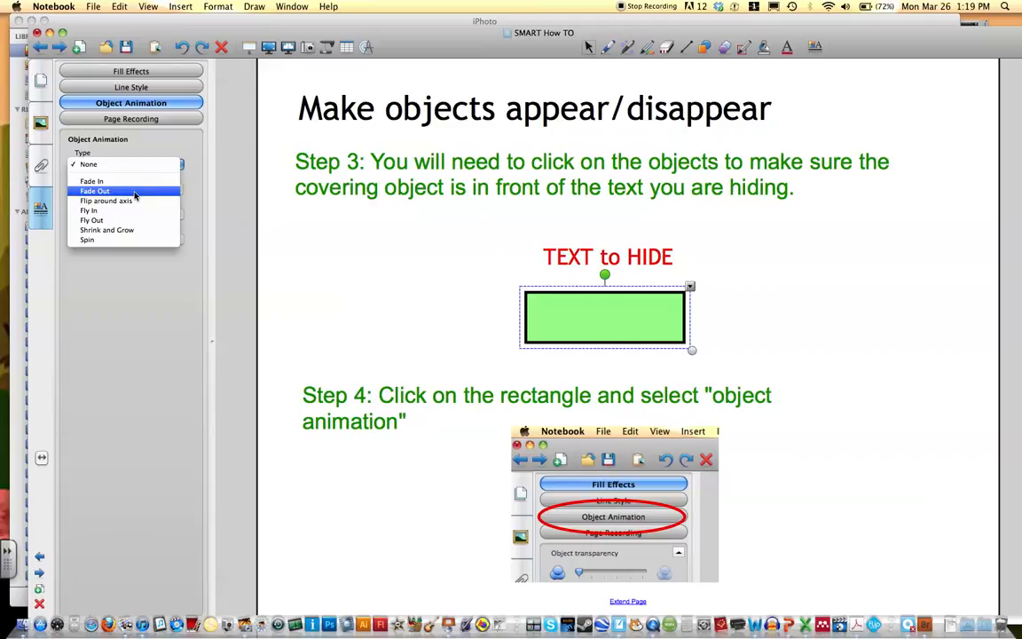
click(96, 192)
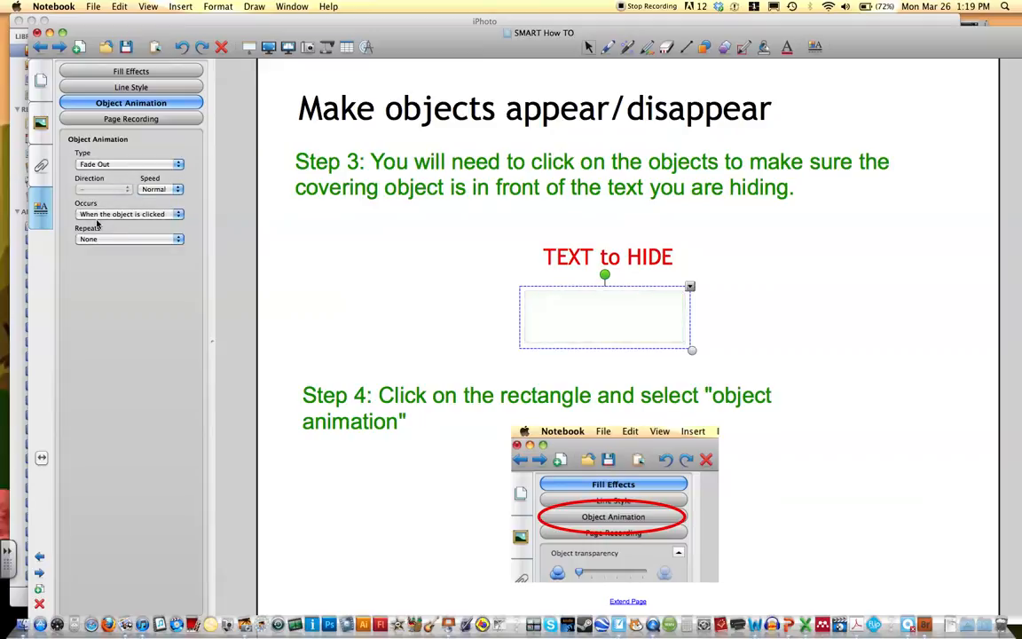
click(128, 213)
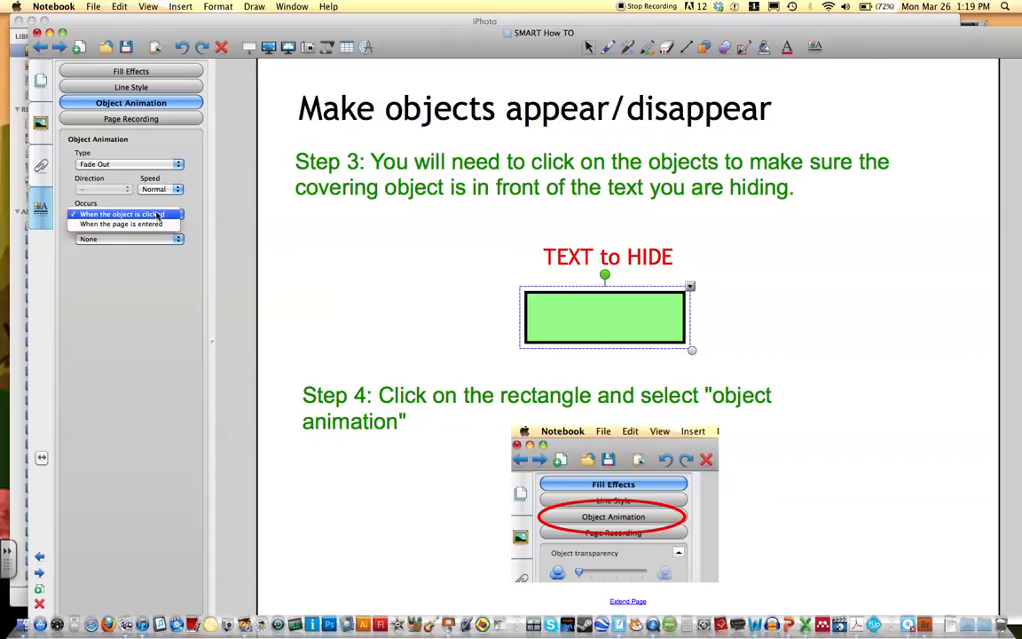
click(121, 213)
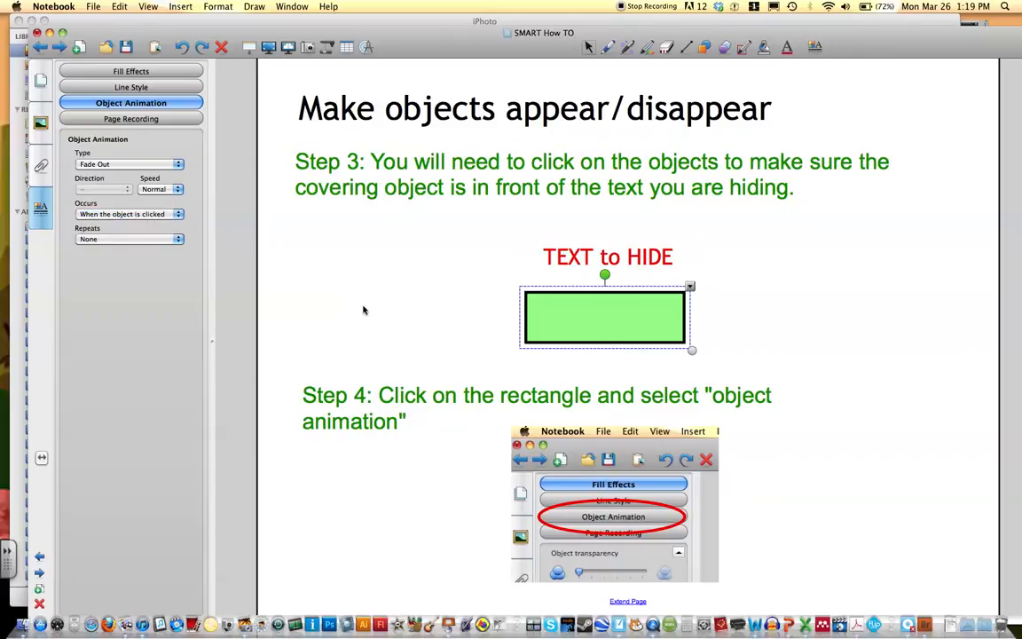
mouse_move(571, 330)
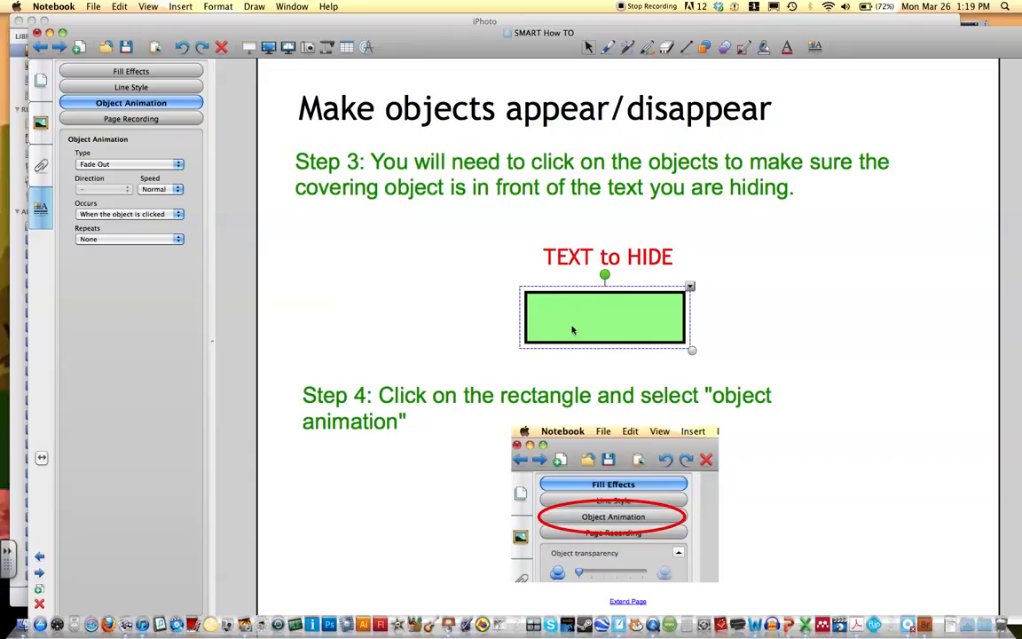
Deselect the rectangle, then click it so it fades out and reveals 'TEXT to HIDE'.
click(131, 71)
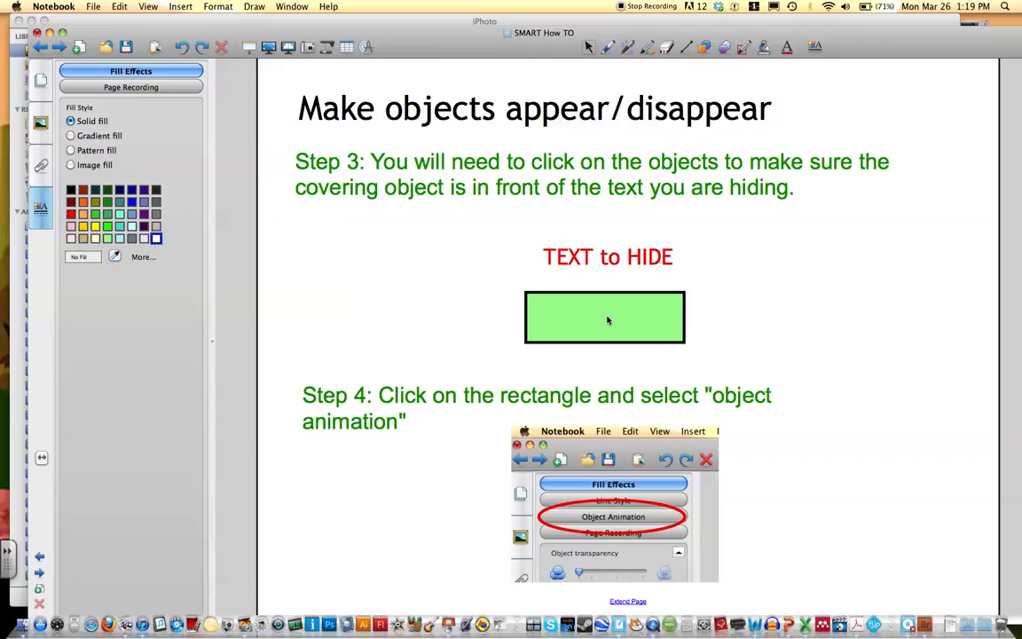
click(603, 316)
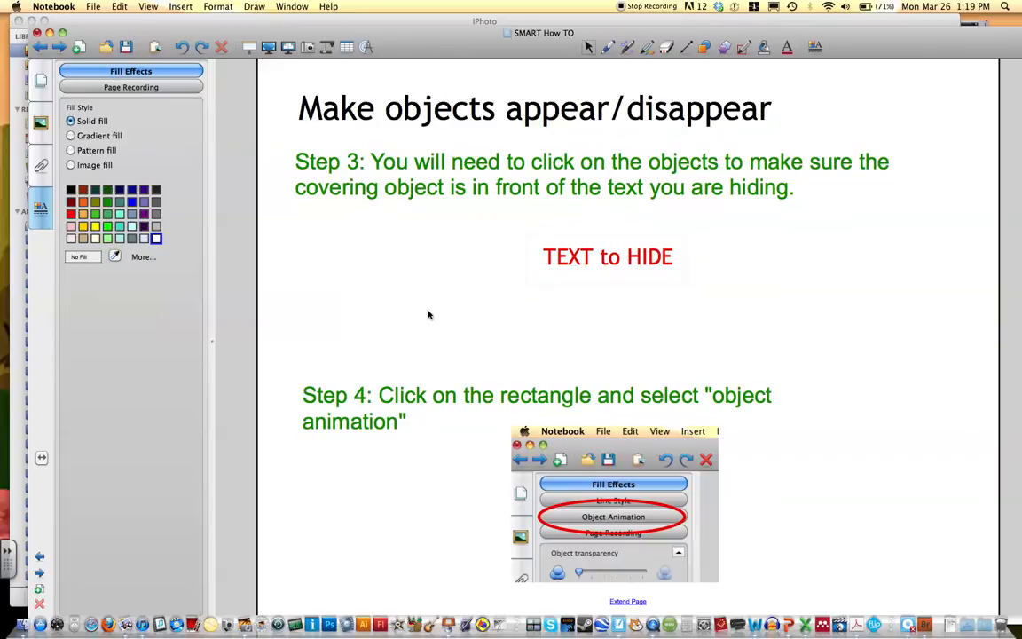
click(607, 255)
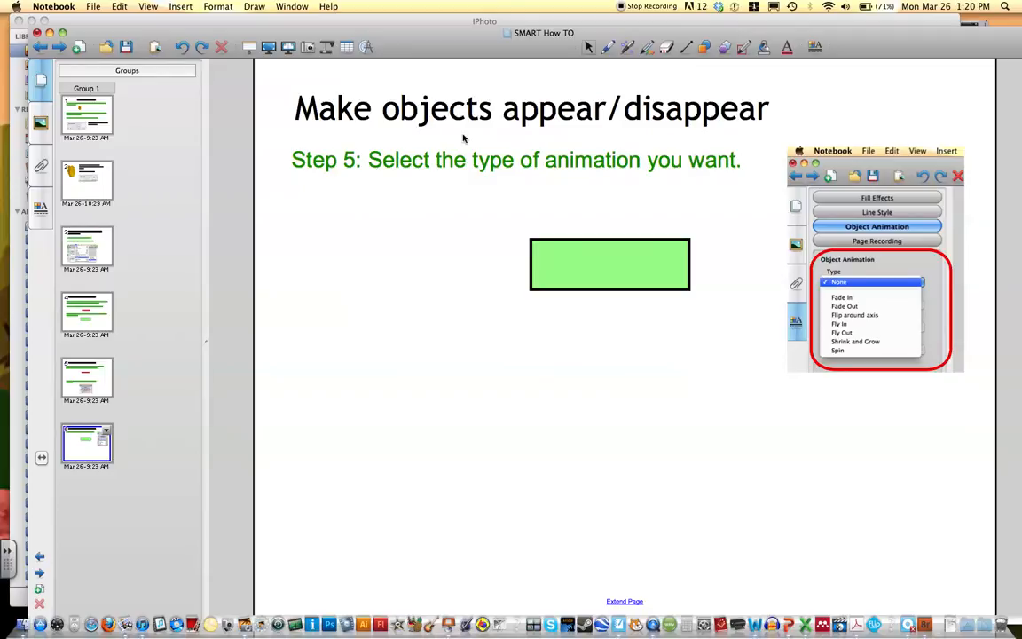
mouse_move(635, 301)
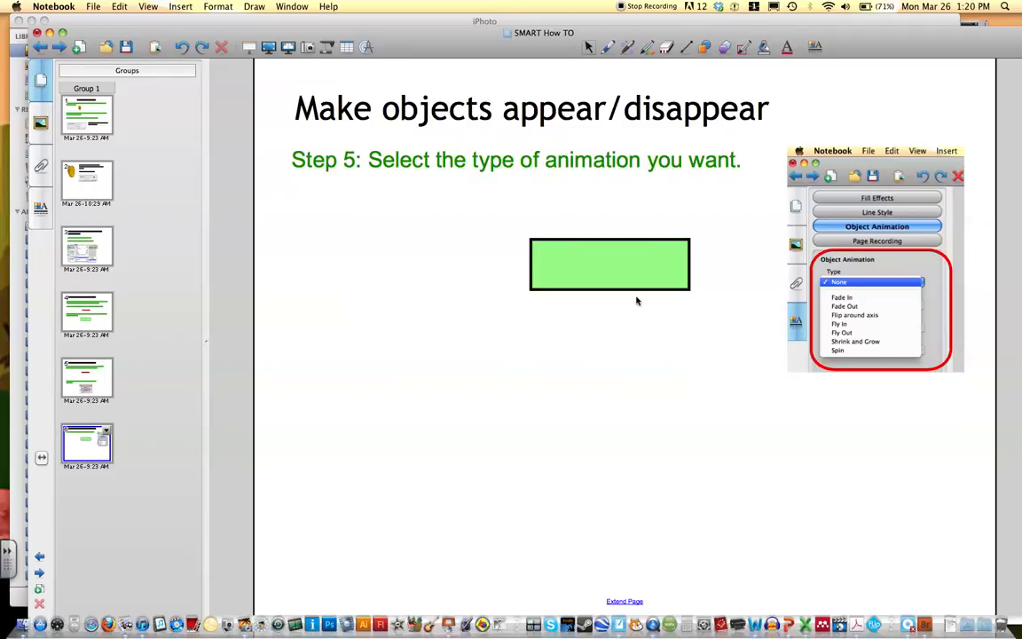
mouse_move(624, 266)
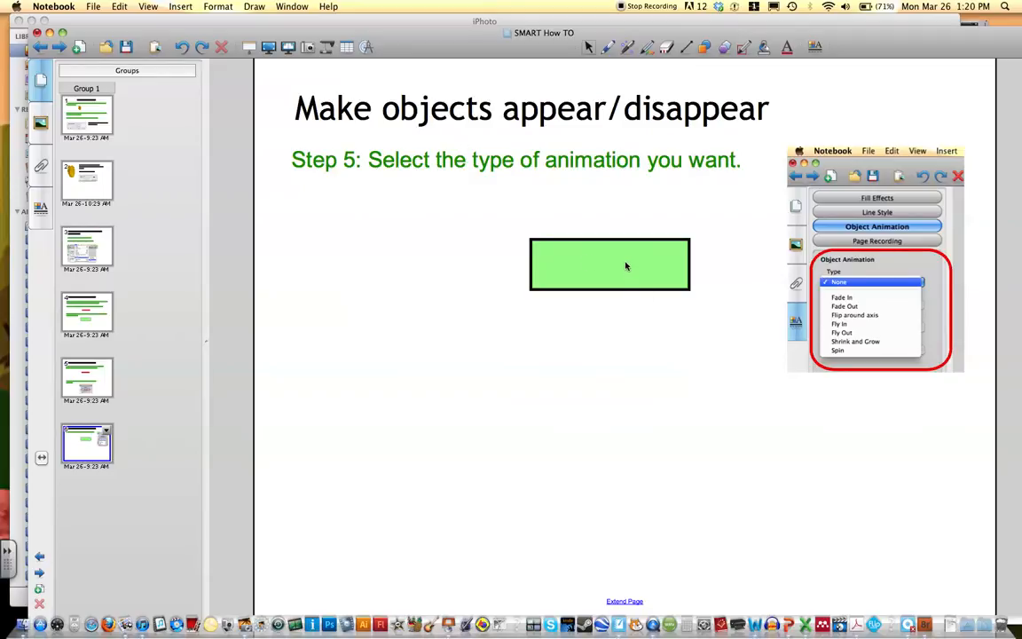
Give the Step 5 page's green rectangle a Fade Out animation via its Properties.
click(610, 263)
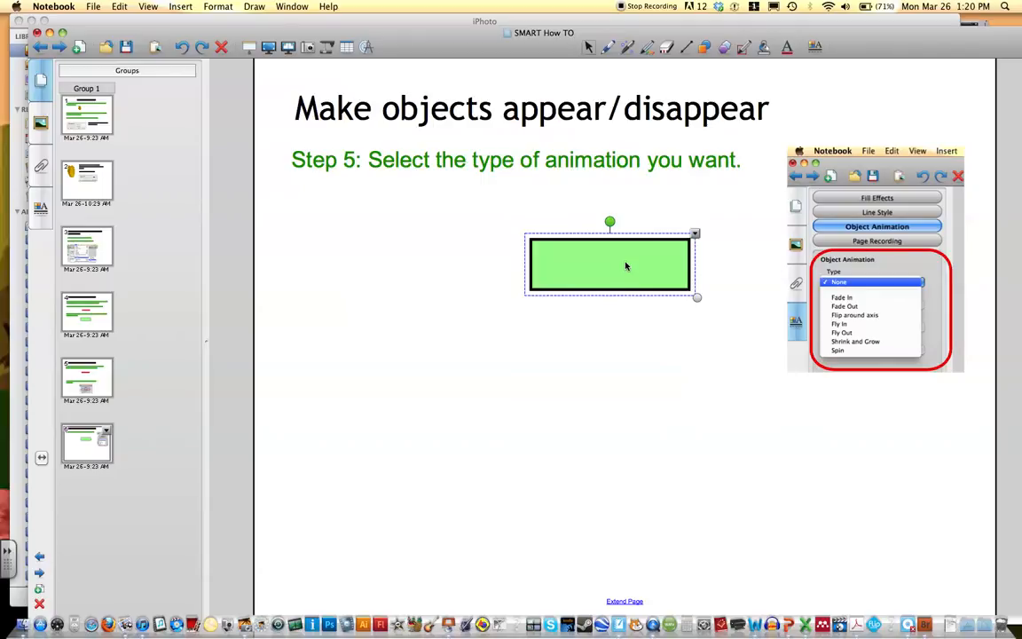
right_click(610, 266)
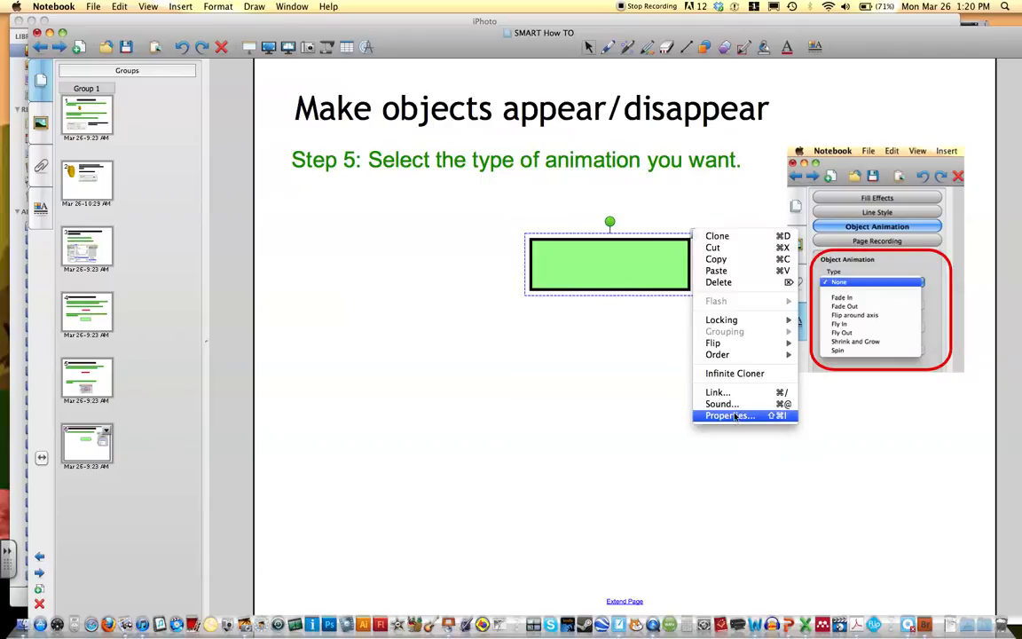
click(729, 415)
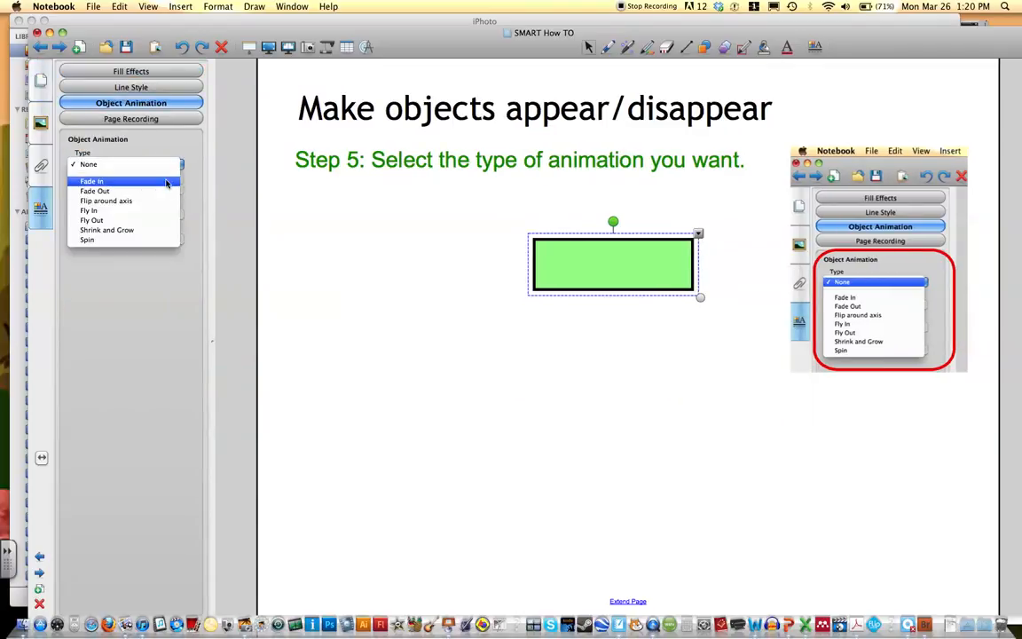
click(96, 192)
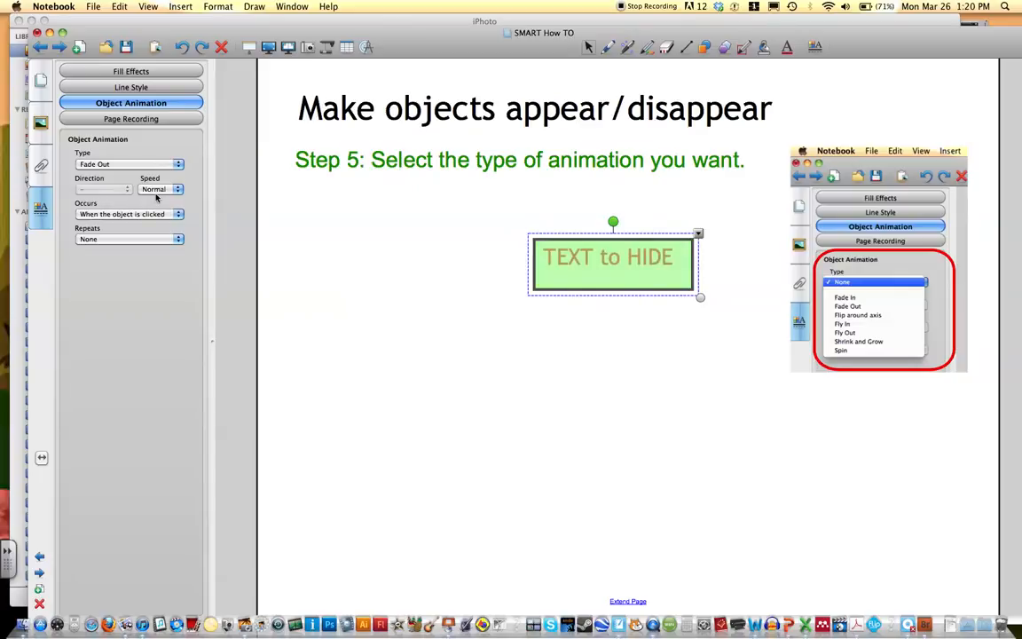